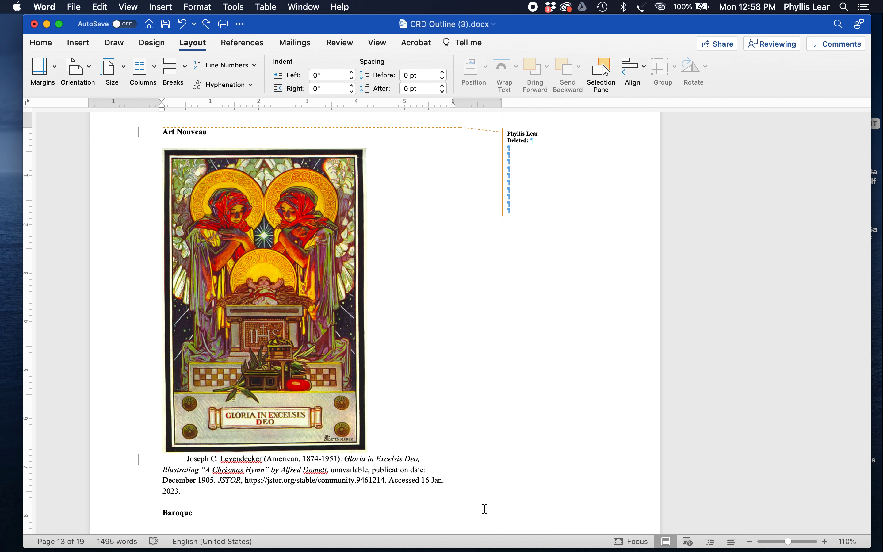
Step: Remove the Leyendecker "Gloria in Excelsis Deo" citation paragraph under the image as a tracked deletion
scroll(down, 3)
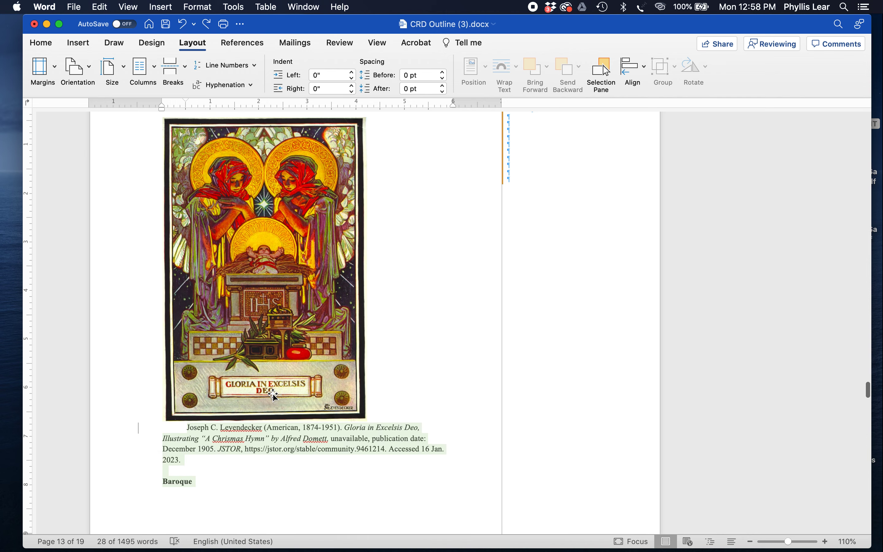
click(163, 471)
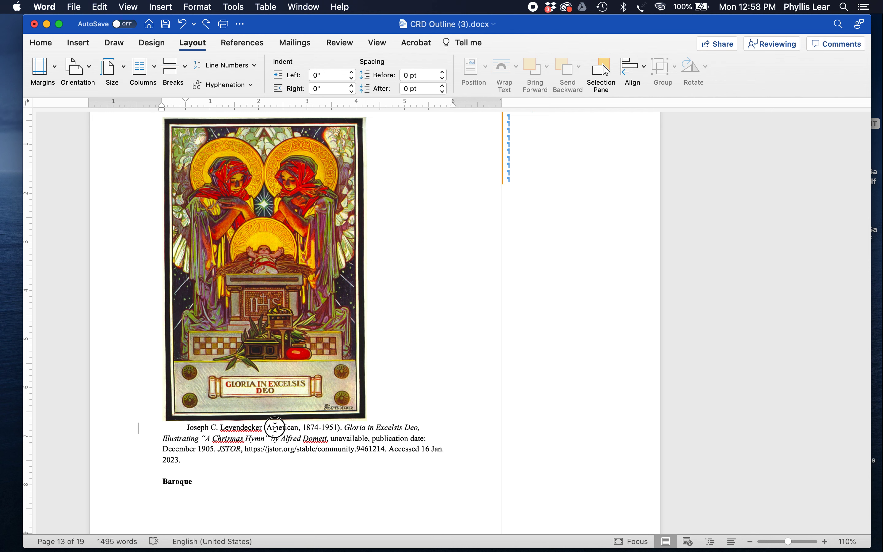
click(39, 43)
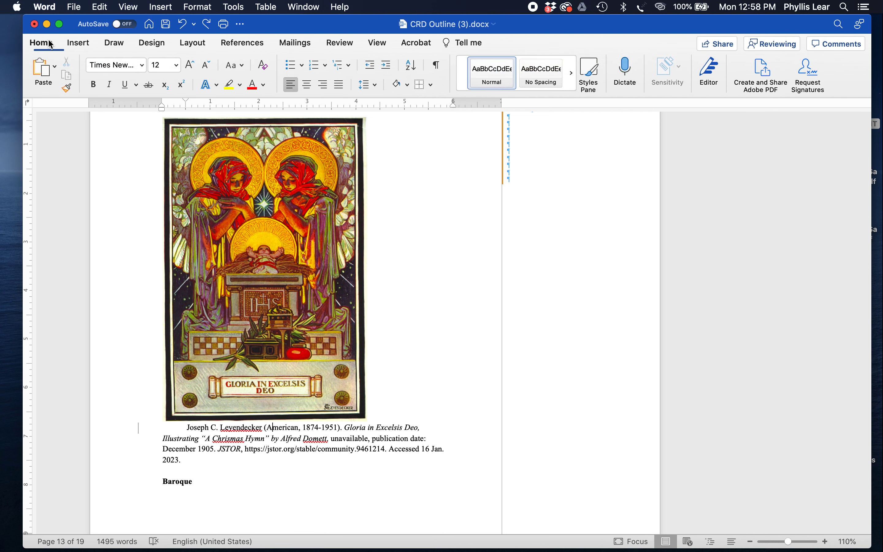
mouse_move(150, 78)
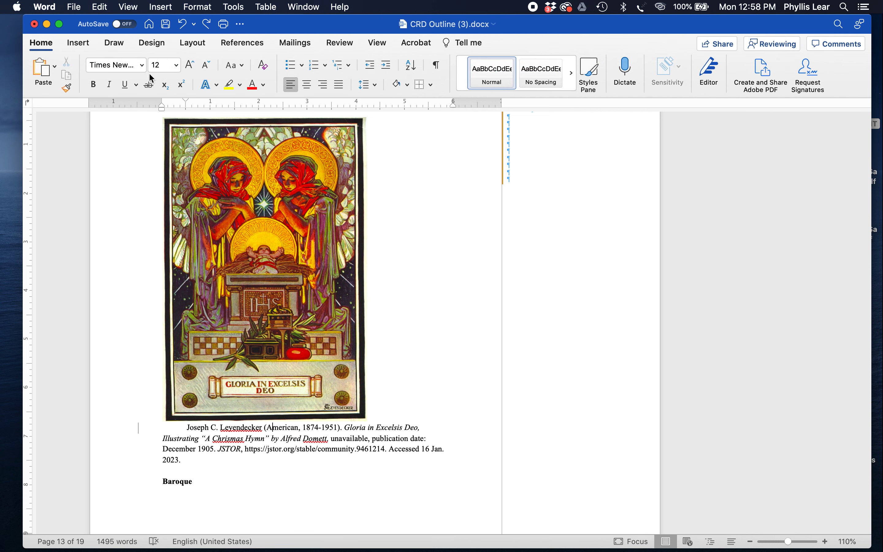
mouse_move(259, 473)
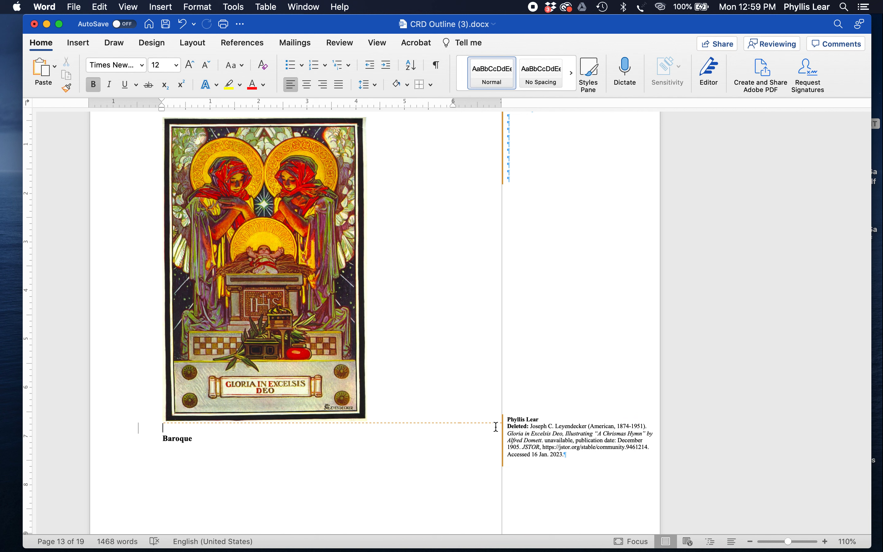
mouse_move(445, 521)
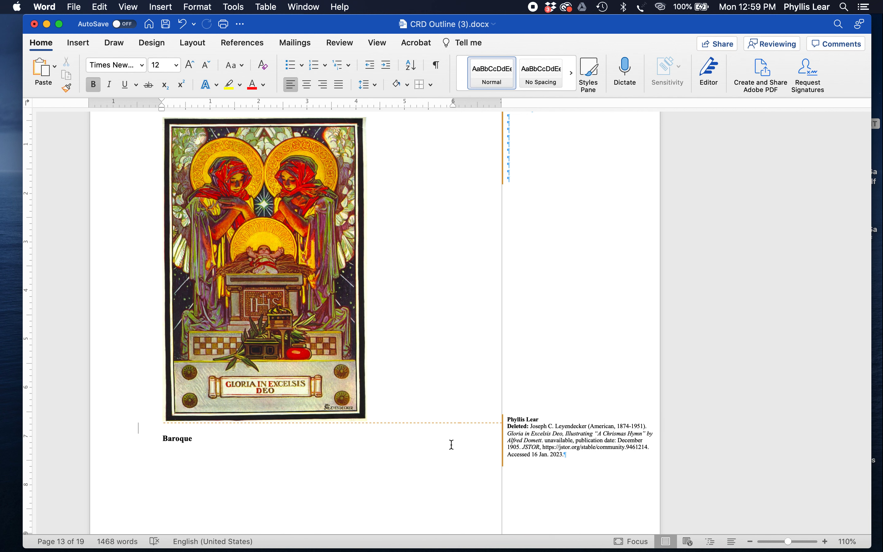
click(163, 425)
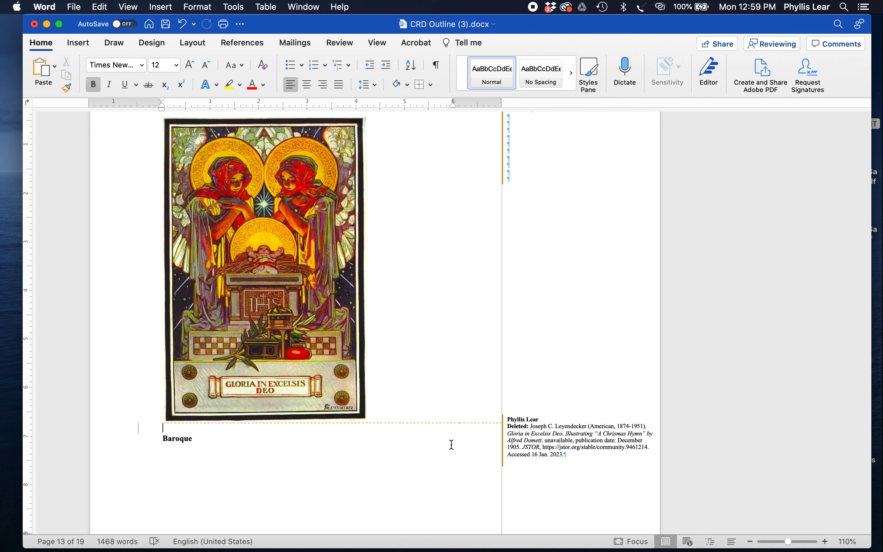
mouse_move(87, 46)
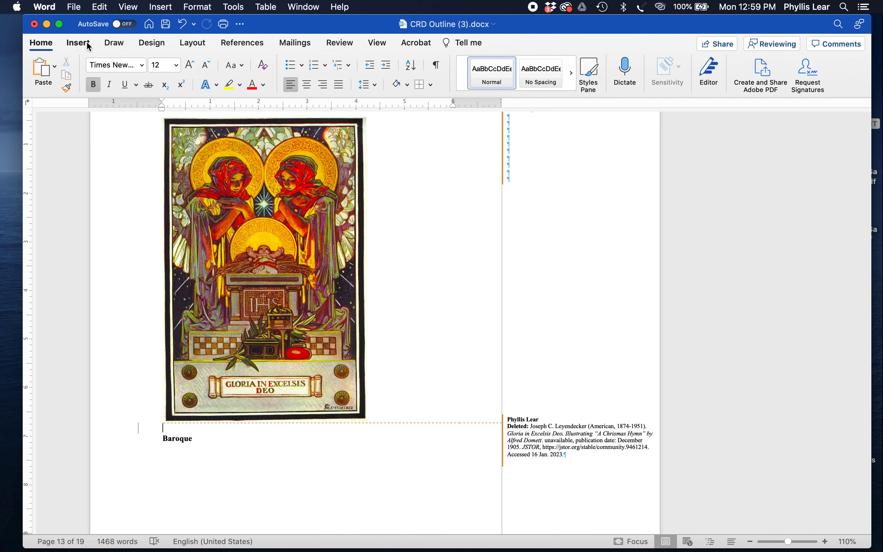
Step: Draw a horizontal text box just below the Leyendecker image via Insert > Text Box > Draw Text Box
click(78, 42)
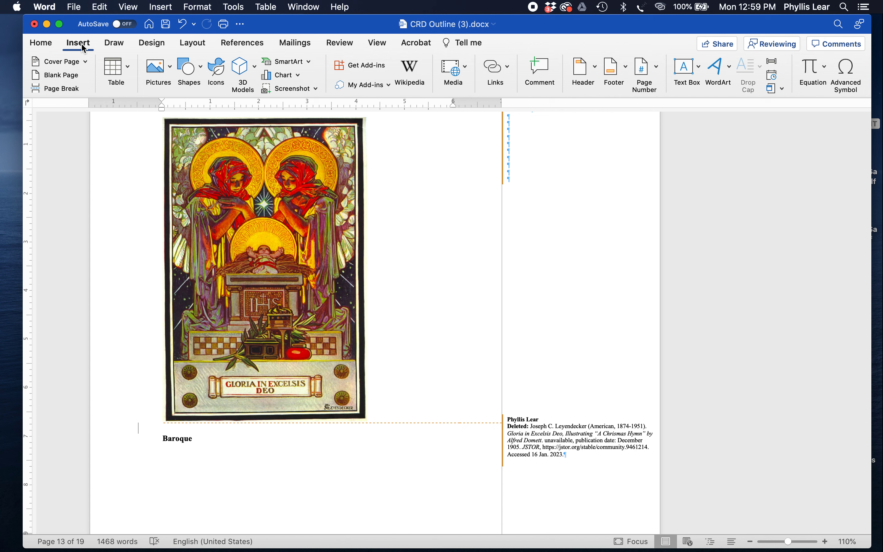
click(160, 6)
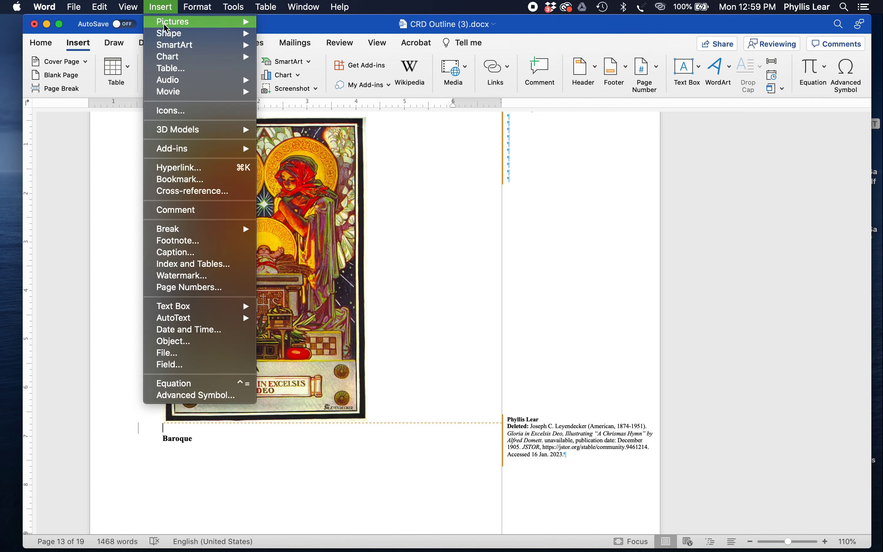
mouse_move(174, 317)
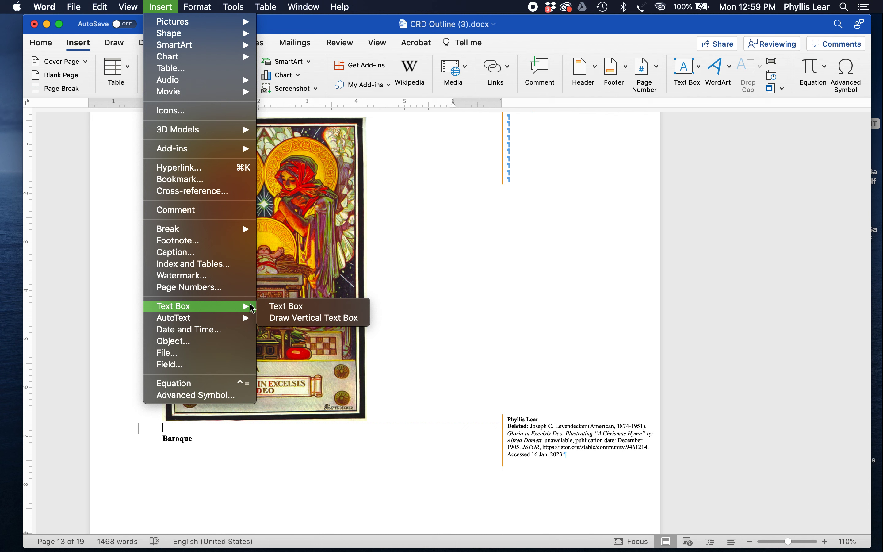
key(Escape)
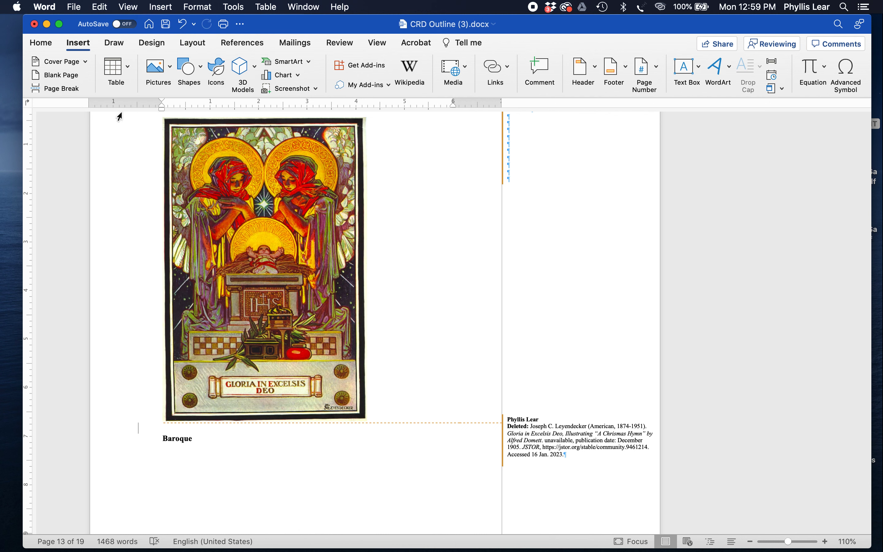
mouse_move(743, 76)
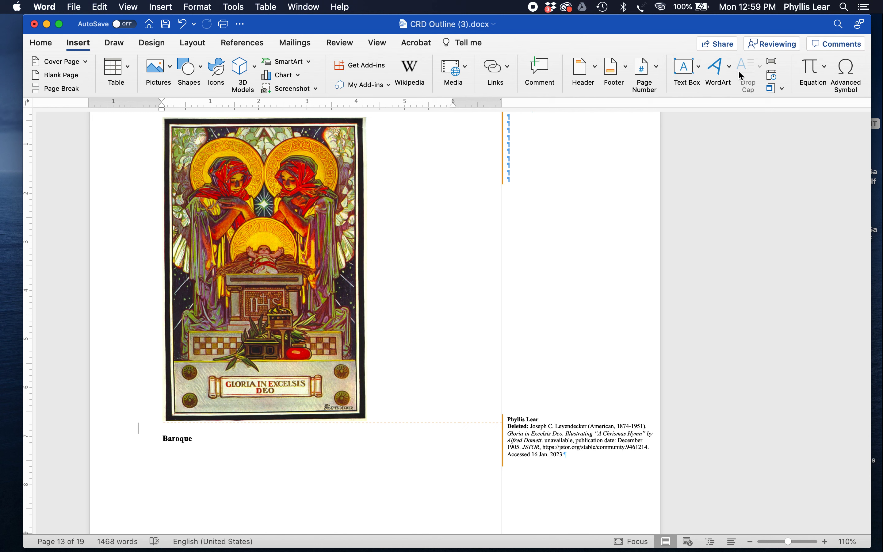
click(683, 66)
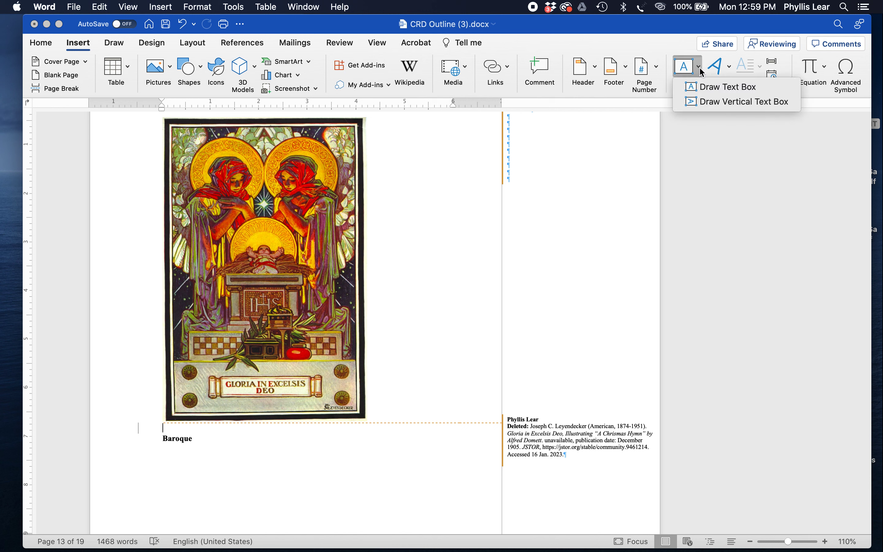
click(726, 87)
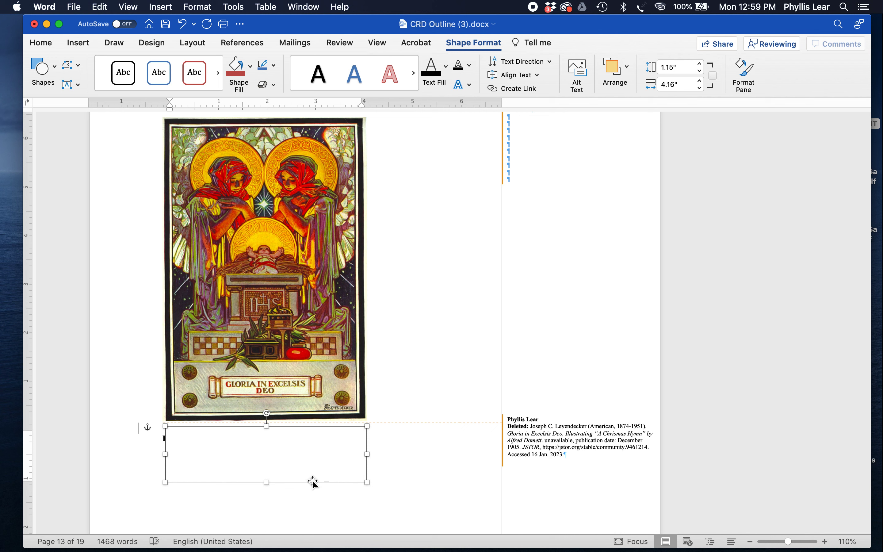
Step: Set the caption text box outline to No line in the Format Pane
click(743, 73)
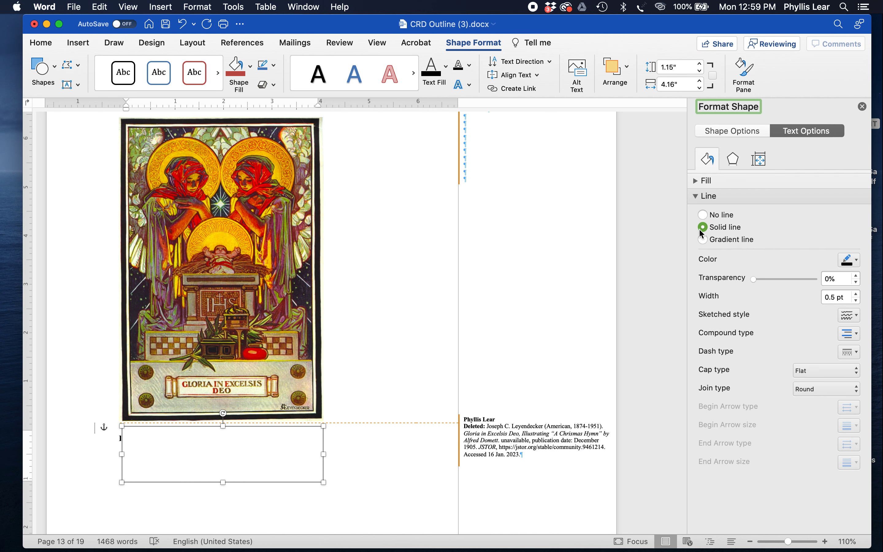
click(703, 215)
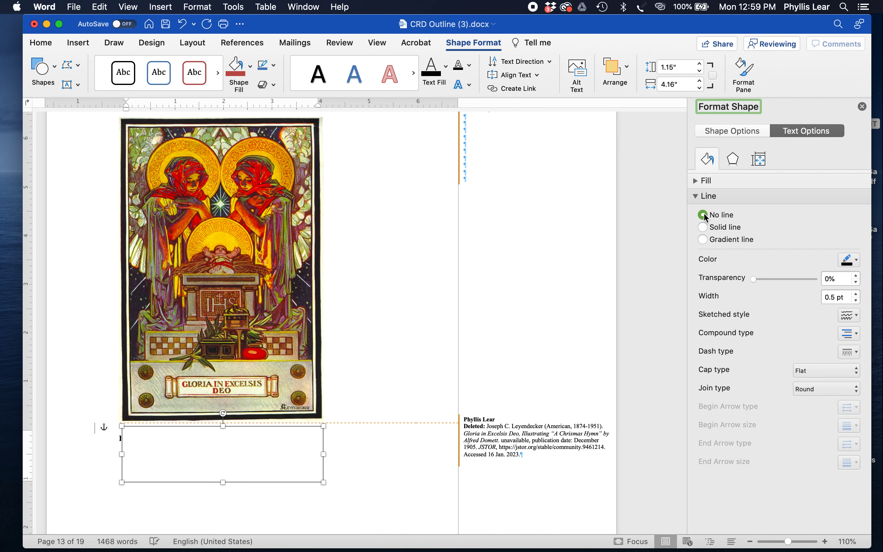
click(702, 215)
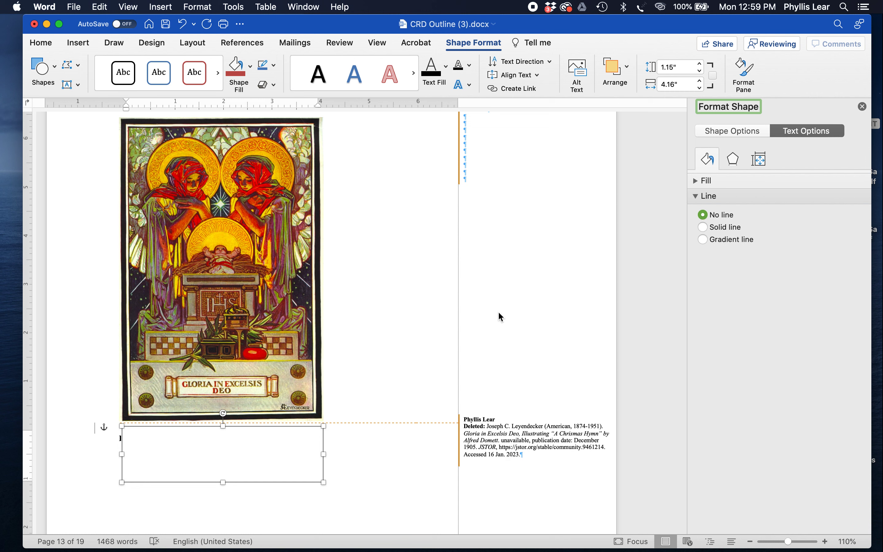
click(197, 6)
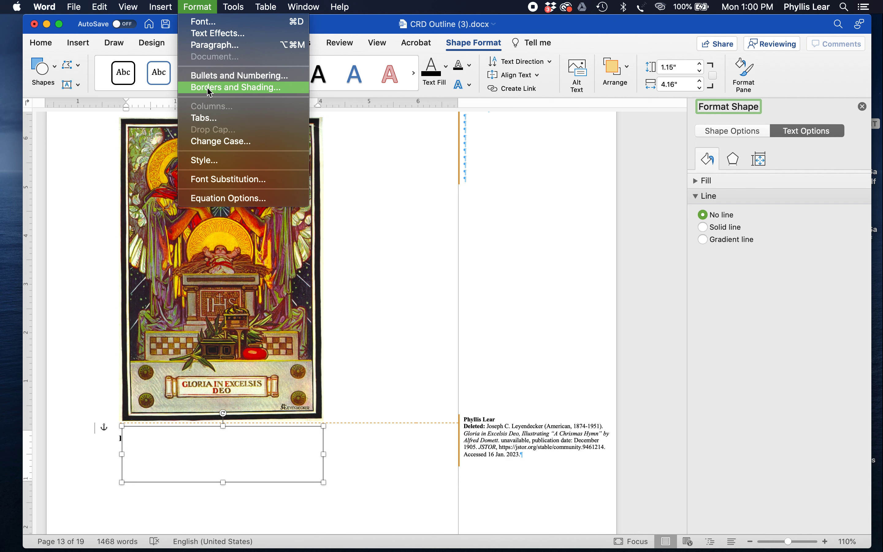
mouse_move(374, 302)
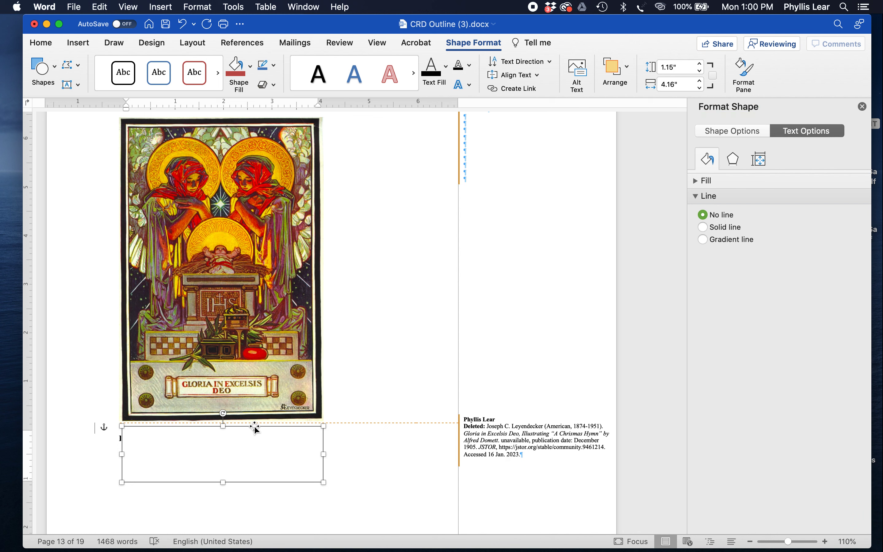
mouse_move(192, 42)
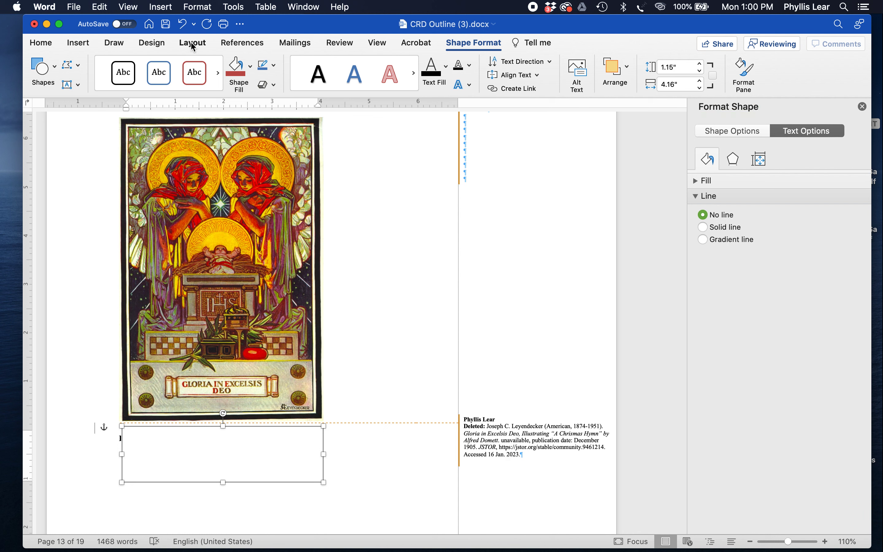
Step: Give the Leyendecker image Top and Bottom text wrapping from the Layout Wrap Text choices
click(192, 42)
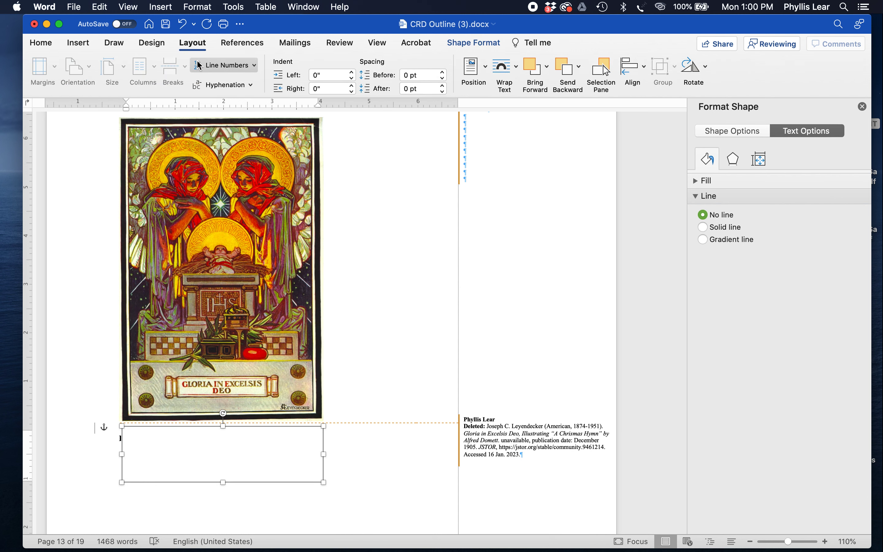
click(503, 71)
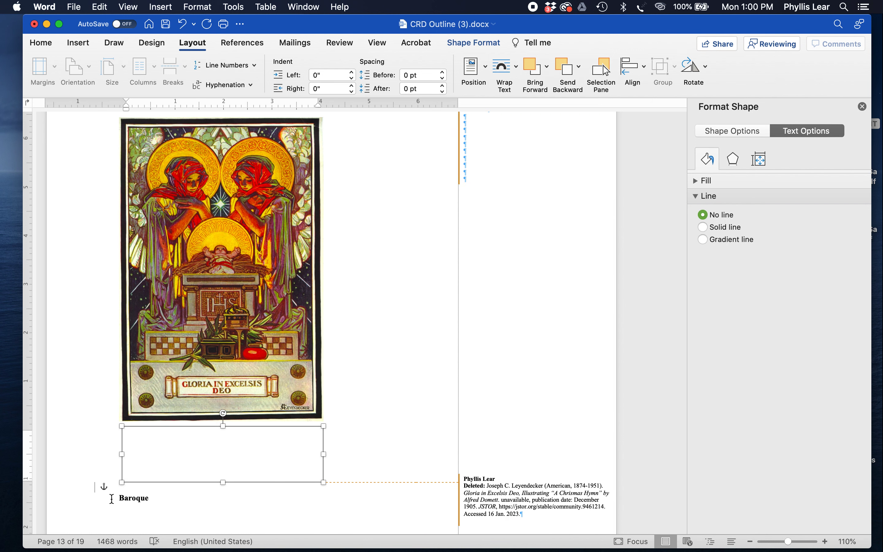
mouse_move(260, 466)
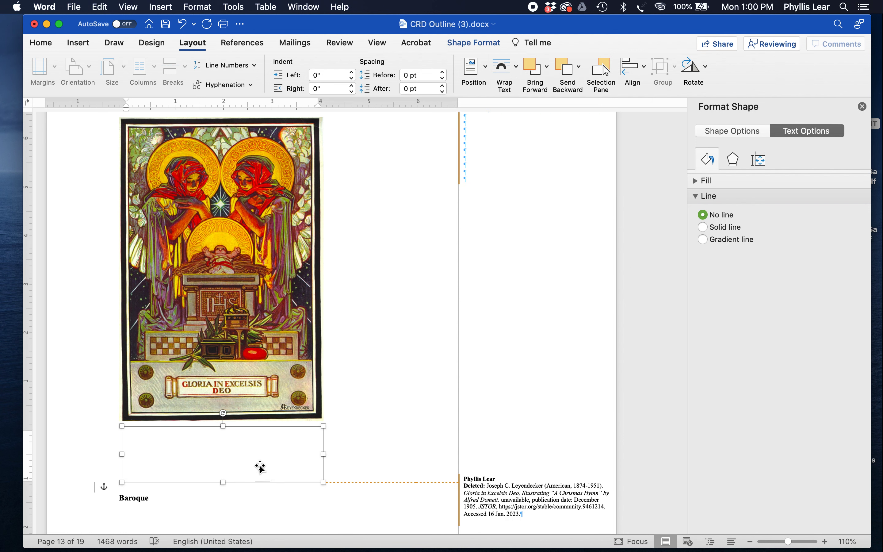
mouse_move(169, 114)
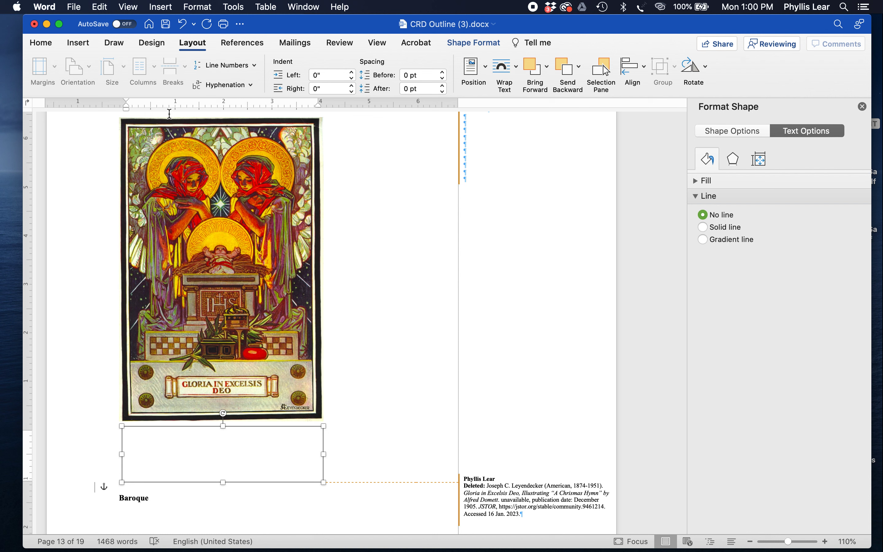
mouse_move(173, 331)
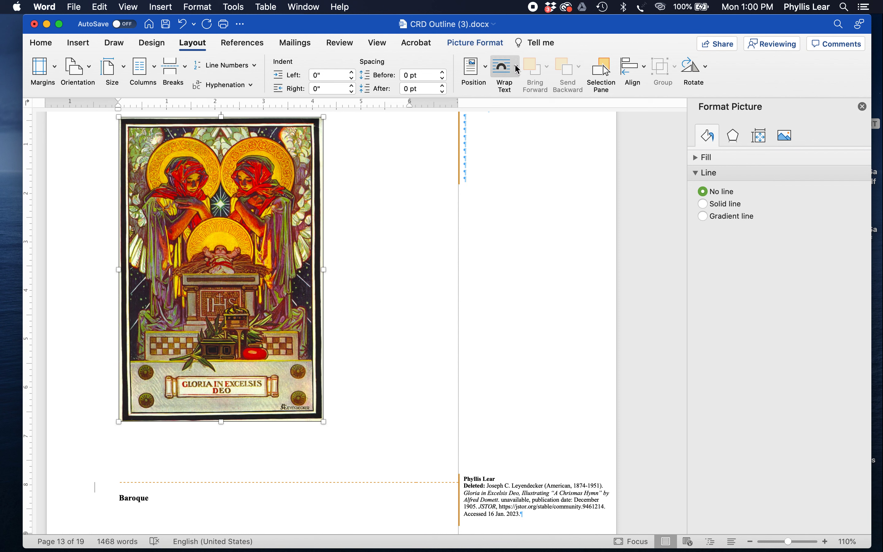
click(503, 70)
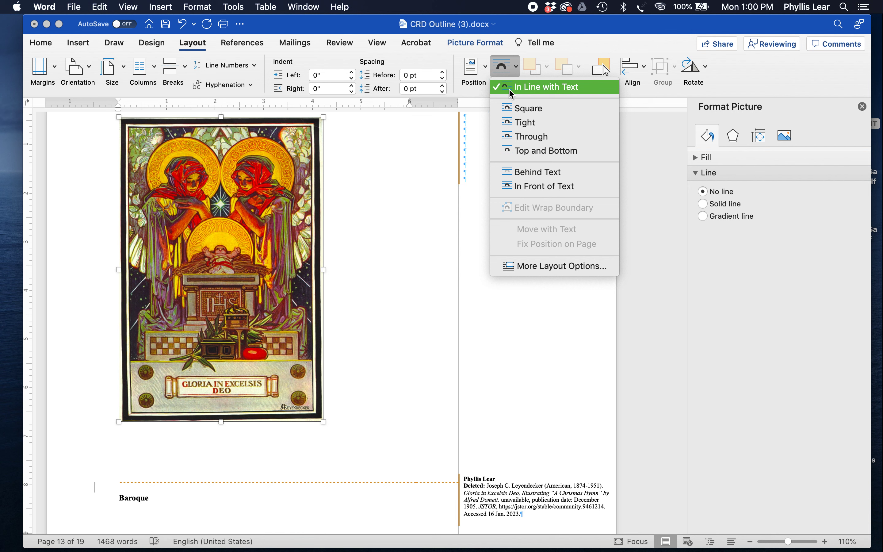
mouse_move(524, 136)
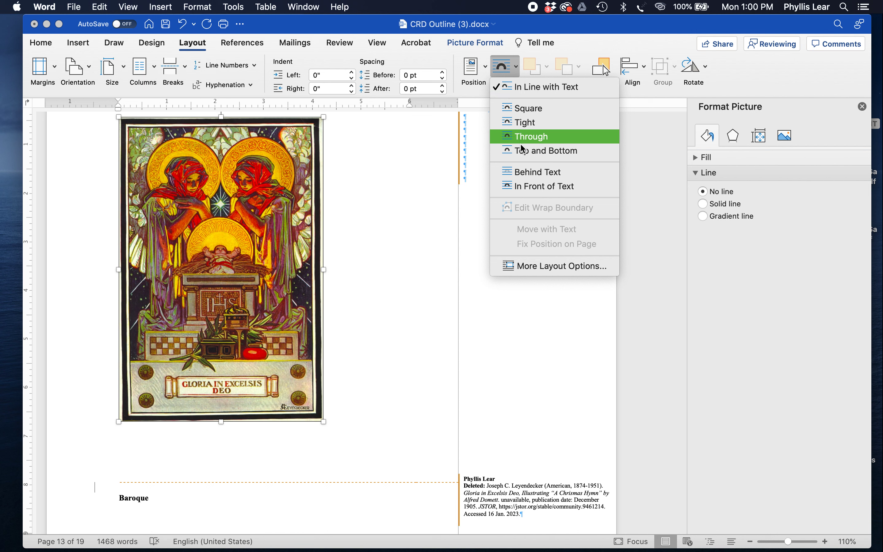
mouse_move(509, 155)
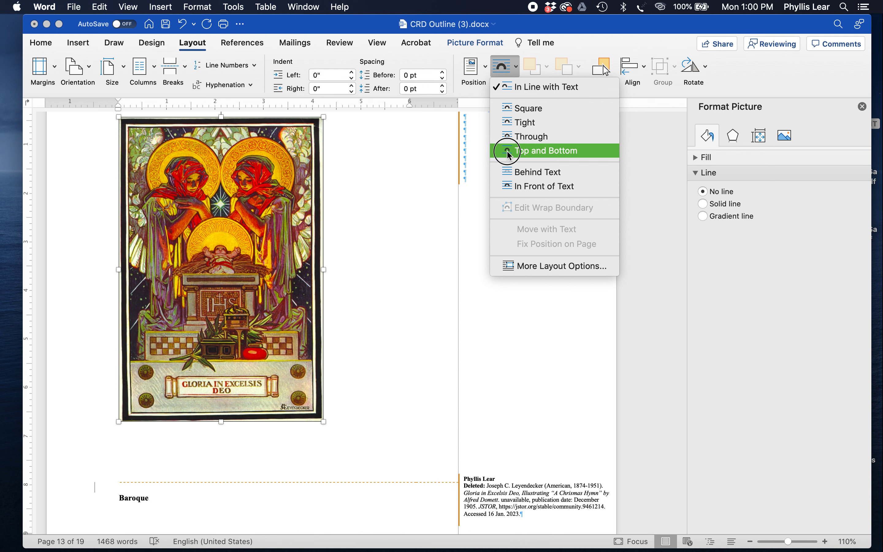
click(544, 150)
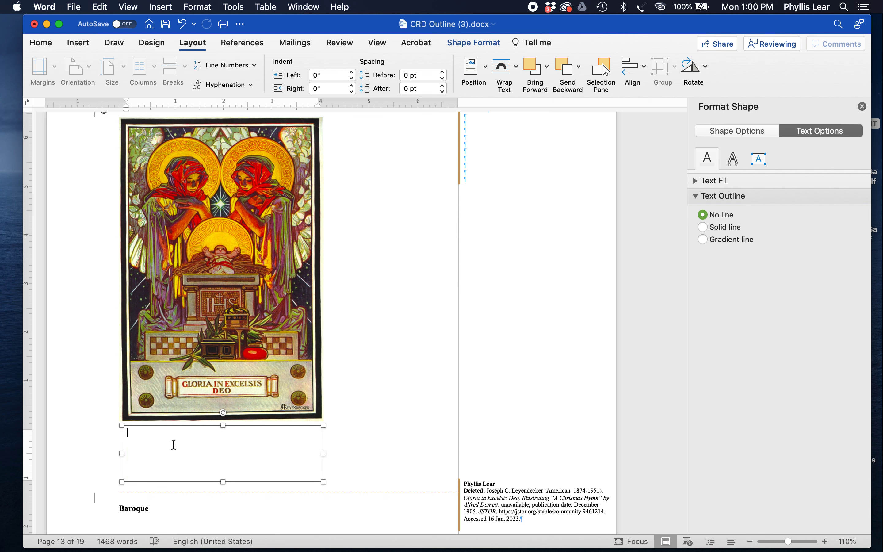
Step: Paste the Leyendecker citation into the caption box and prefix it with "Fig. 1."
right_click(174, 446)
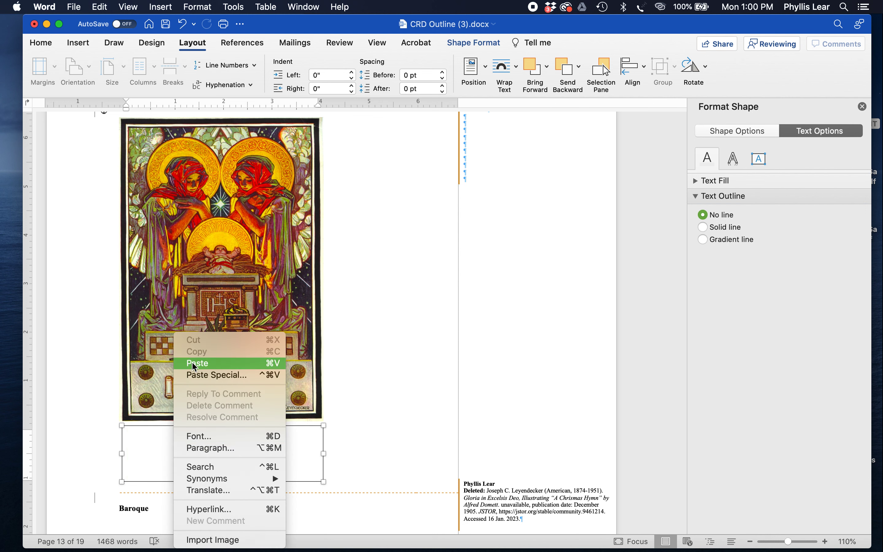
click(196, 363)
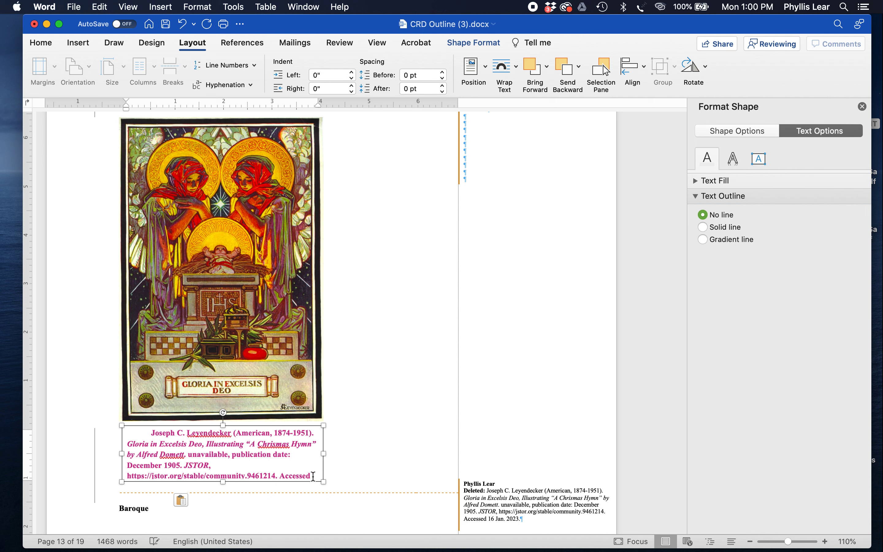
click(145, 439)
text(Fig. 1. )
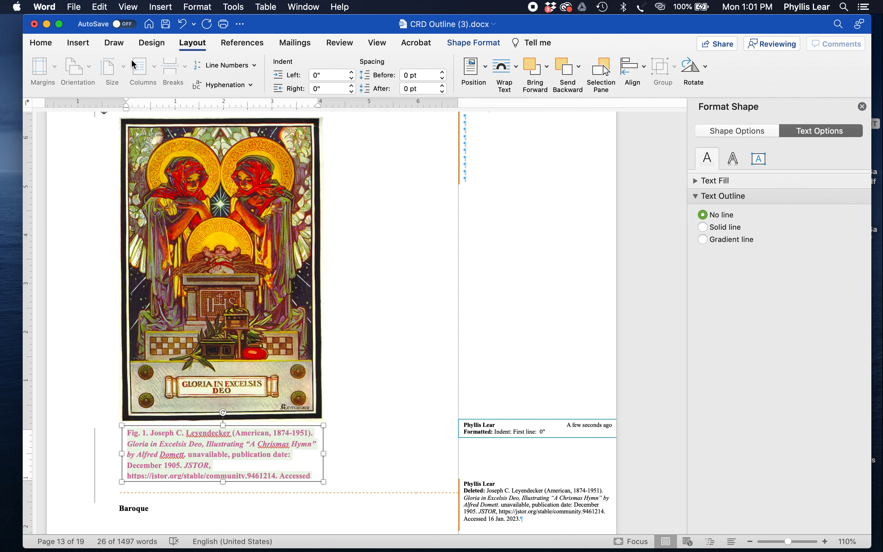
Step: Set the caption text and its access date to 10-point Times New Roman
click(41, 43)
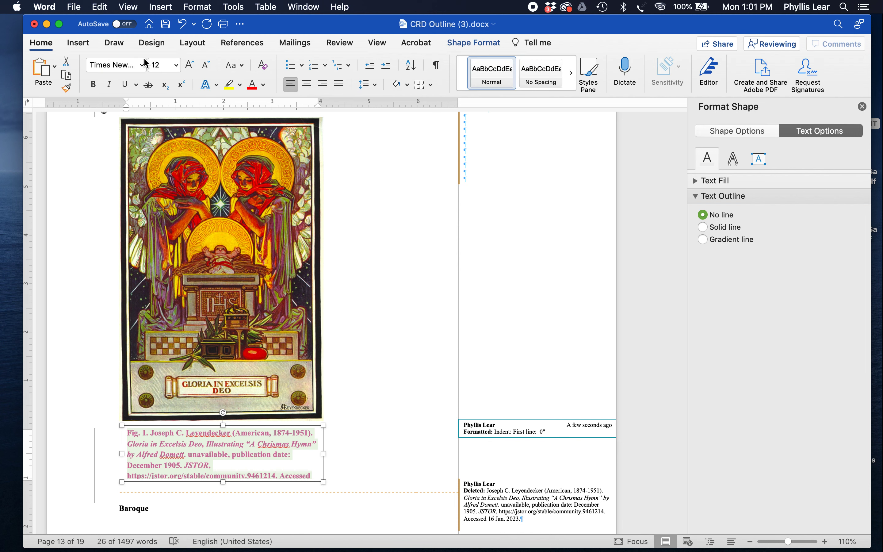
click(176, 65)
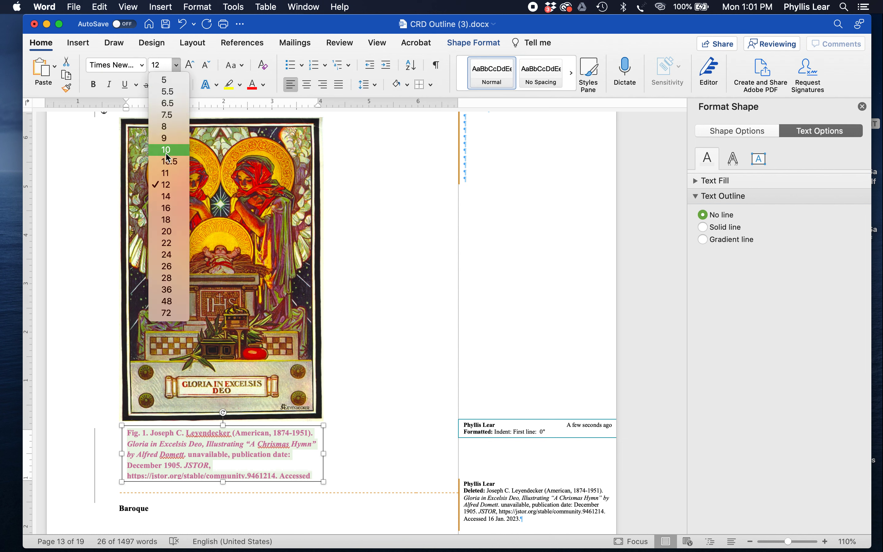
click(165, 149)
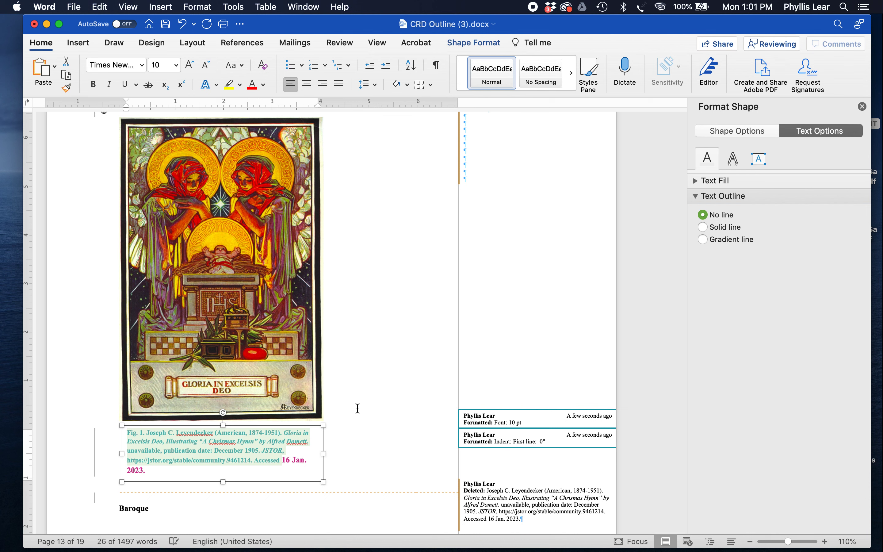
mouse_move(279, 460)
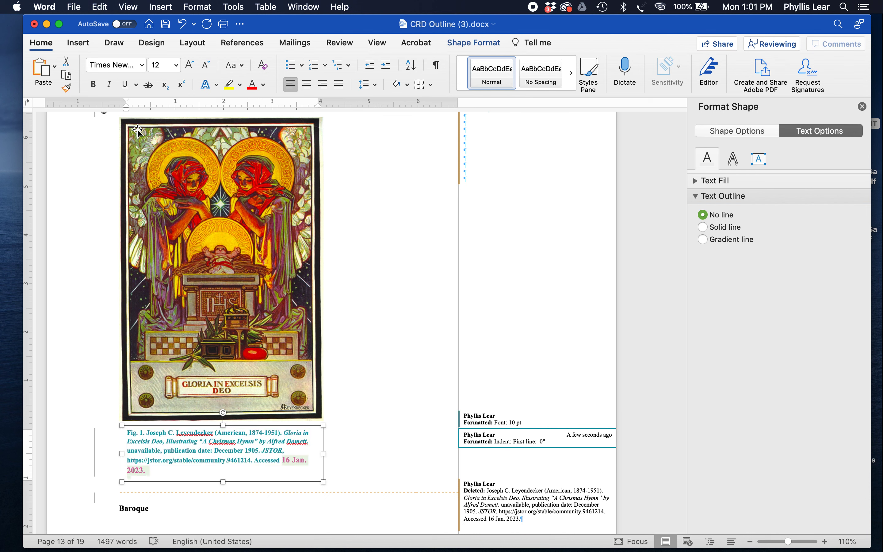
click(174, 64)
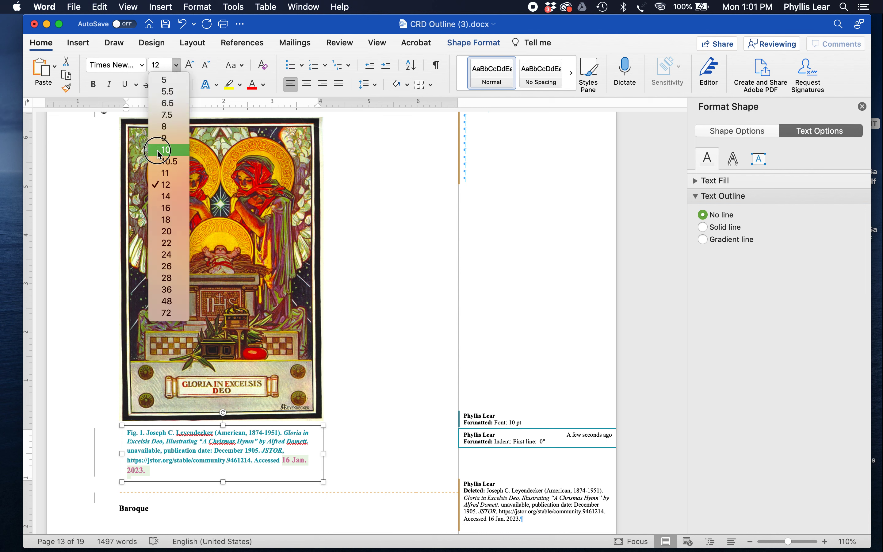
click(165, 150)
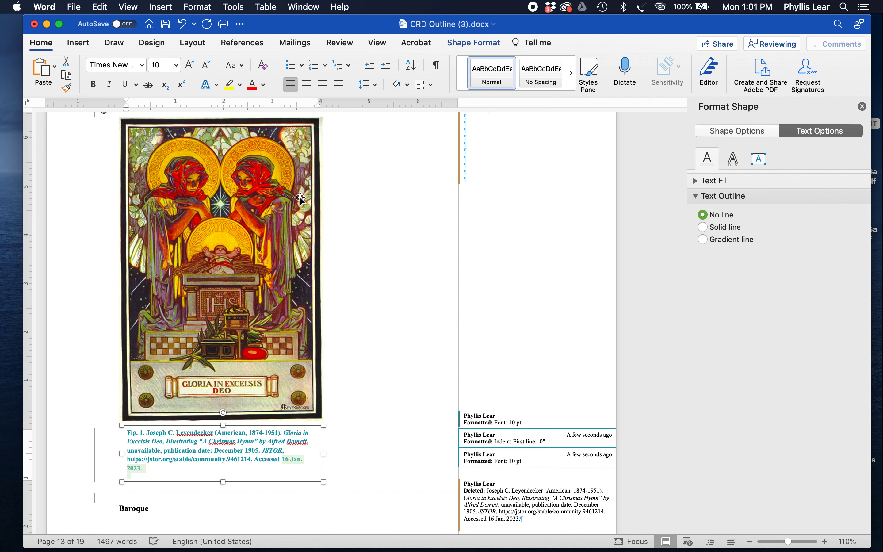
mouse_move(137, 418)
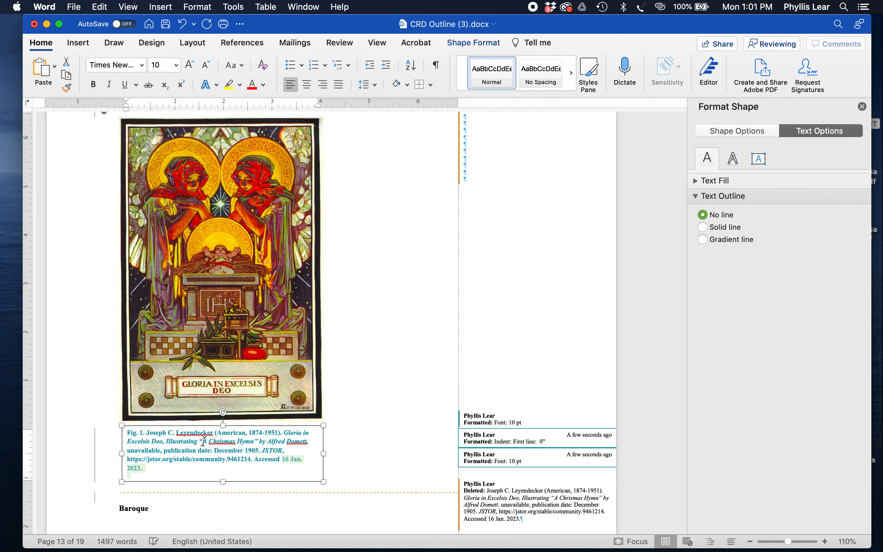
mouse_move(313, 417)
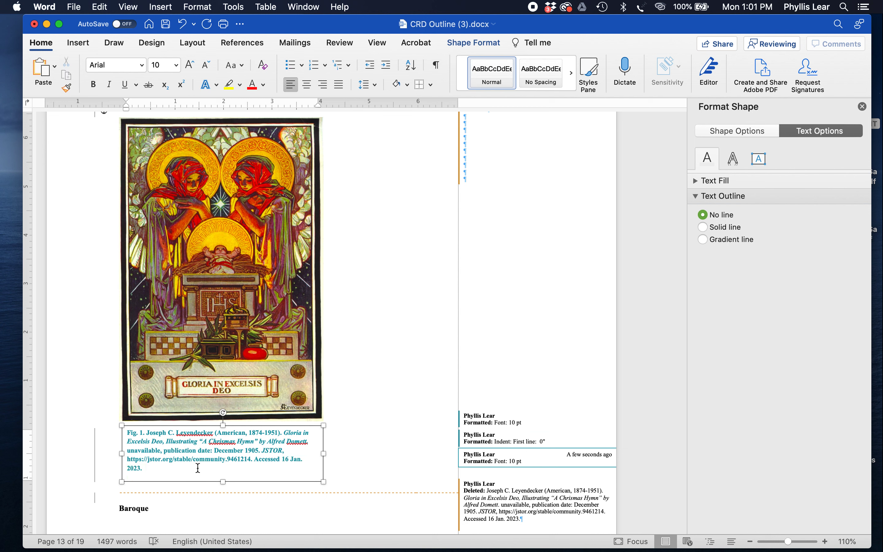
click(113, 65)
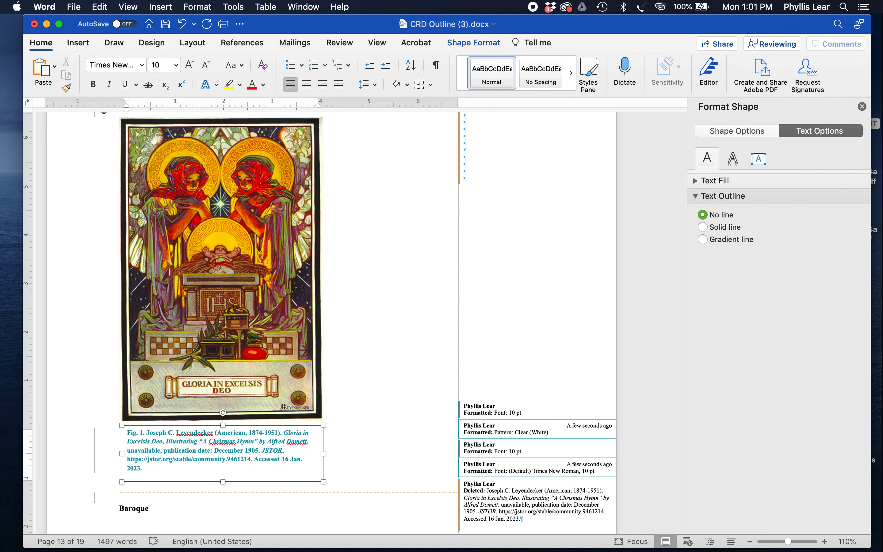
click(142, 469)
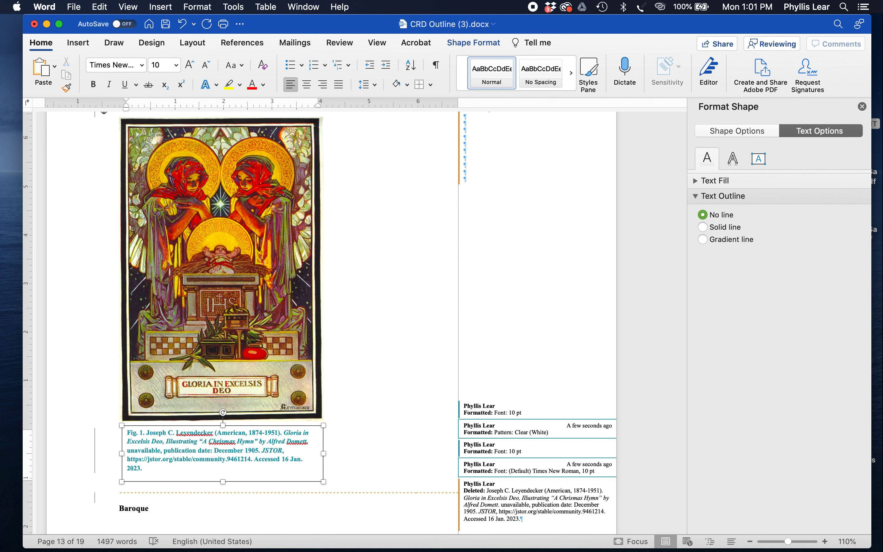
mouse_move(351, 378)
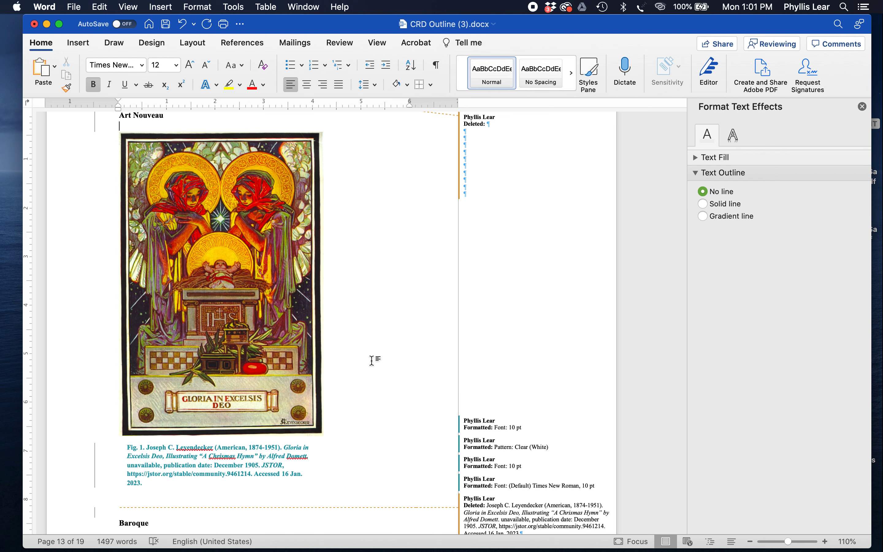
scroll(down, 3)
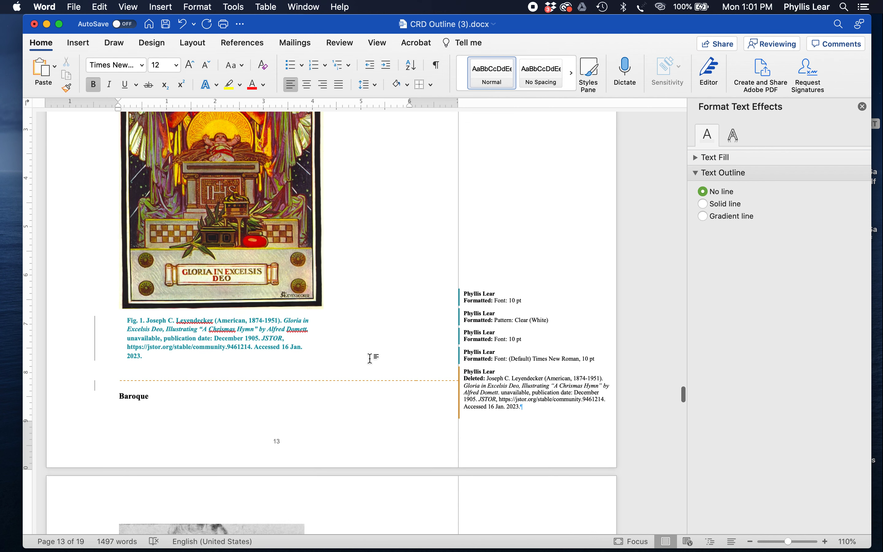
mouse_move(326, 315)
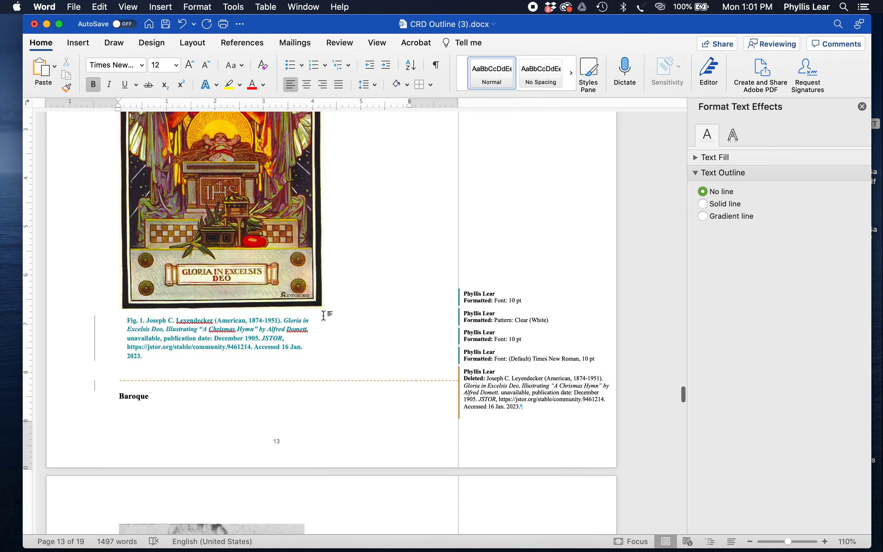
click(220, 208)
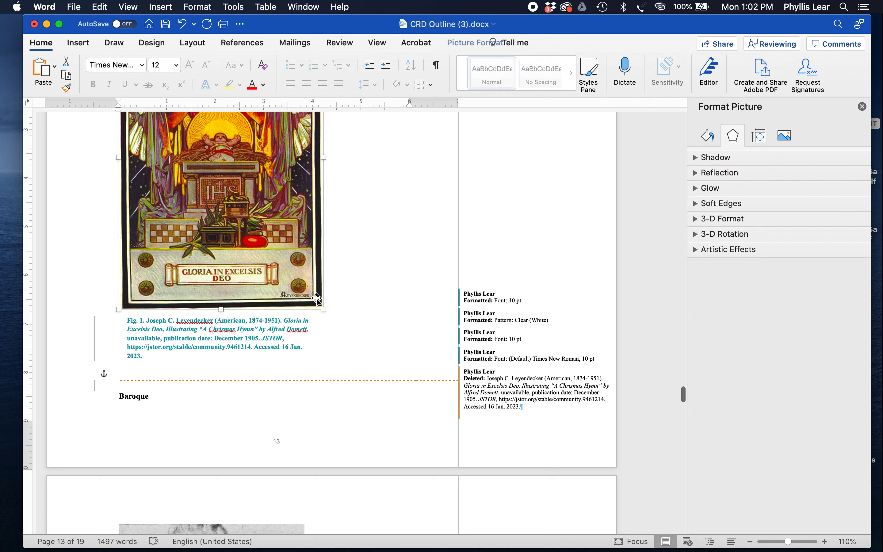